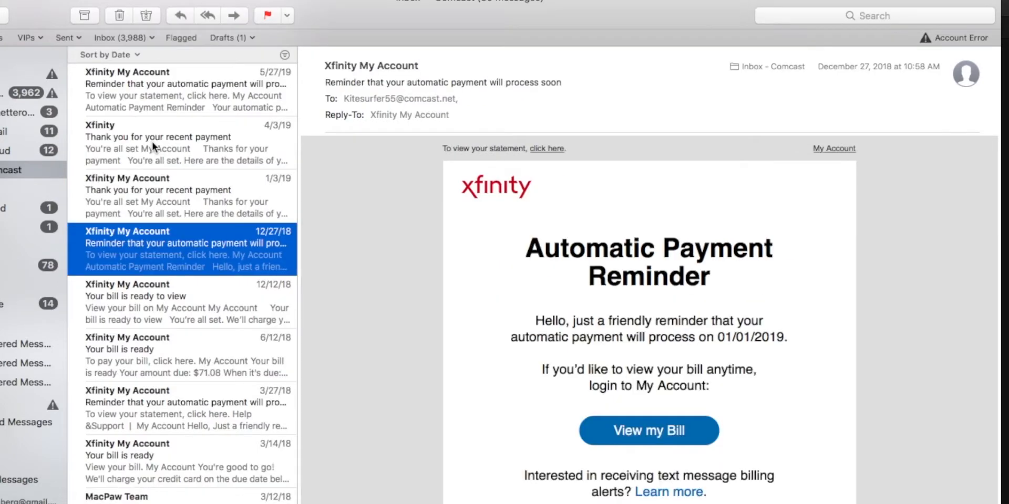
# Browse the June 12 bill and May 27 reminder, ending on the January 3 payment message.
pyautogui.click(183, 350)
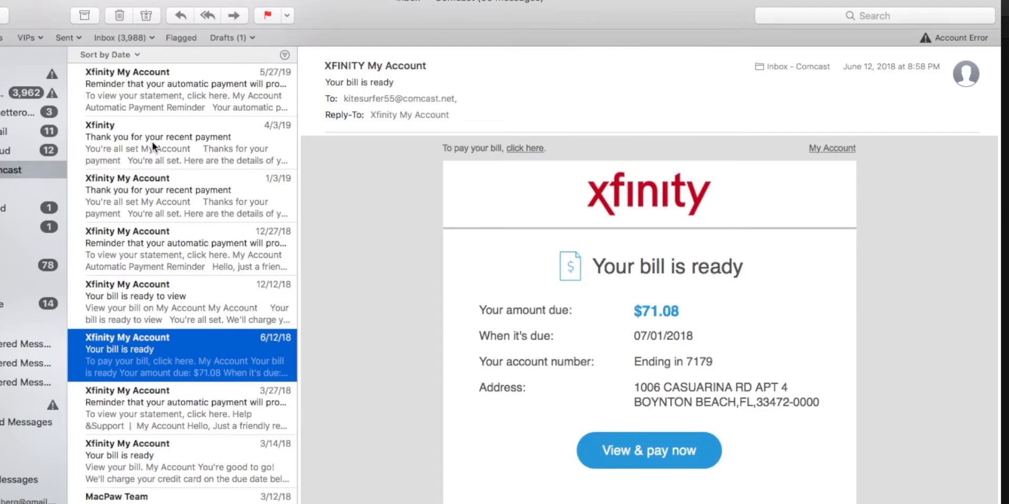
pyautogui.click(180, 196)
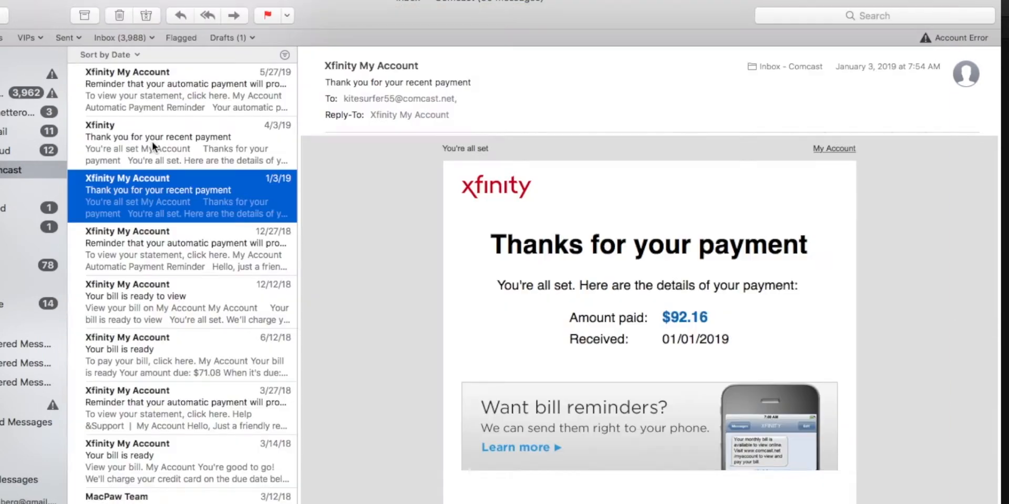
pyautogui.click(161, 83)
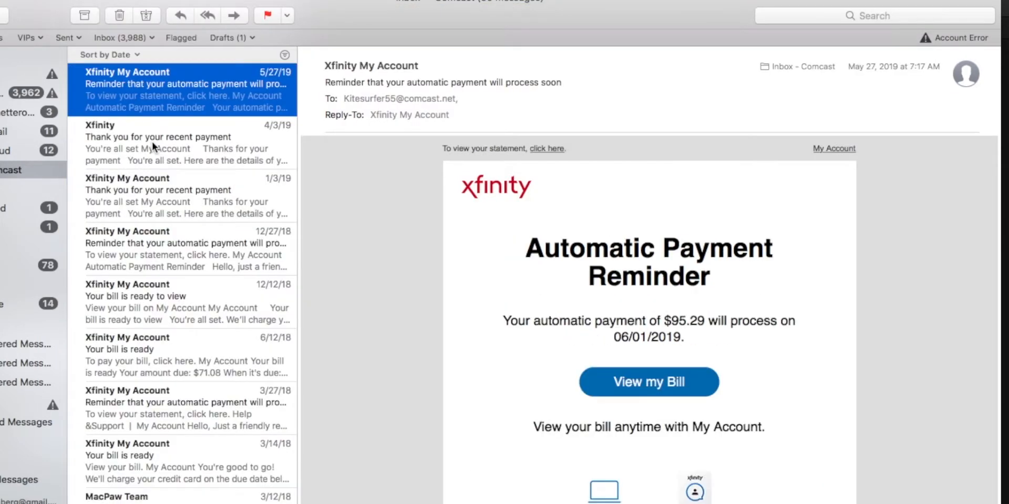
pyautogui.click(180, 189)
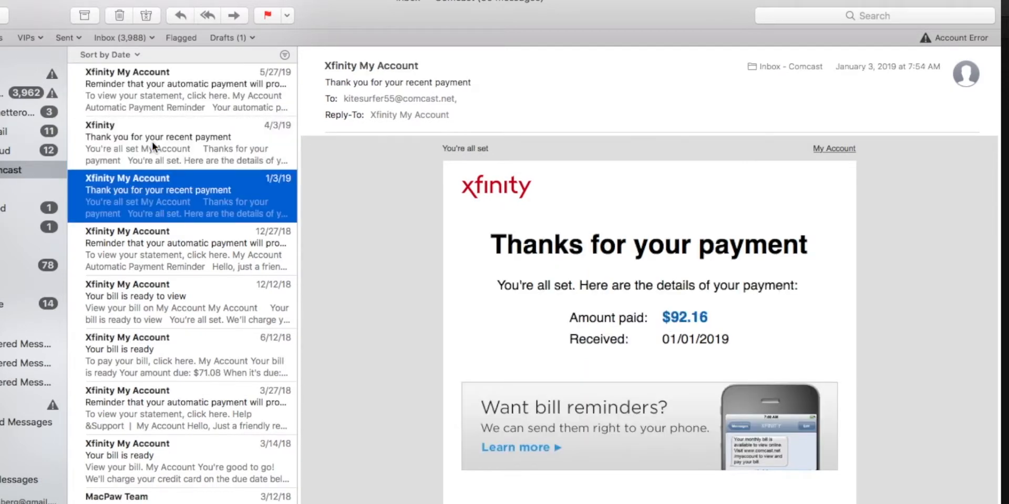
pyautogui.moveTo(121, 254)
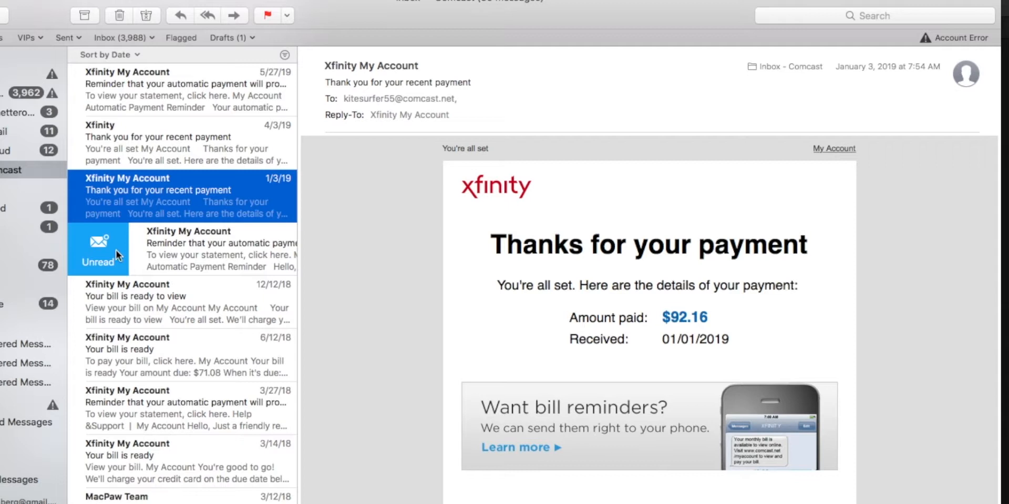
# Mark the December 27 Xfinity reminder unread, browsing the December 12 bill message in between.
pyautogui.click(98, 249)
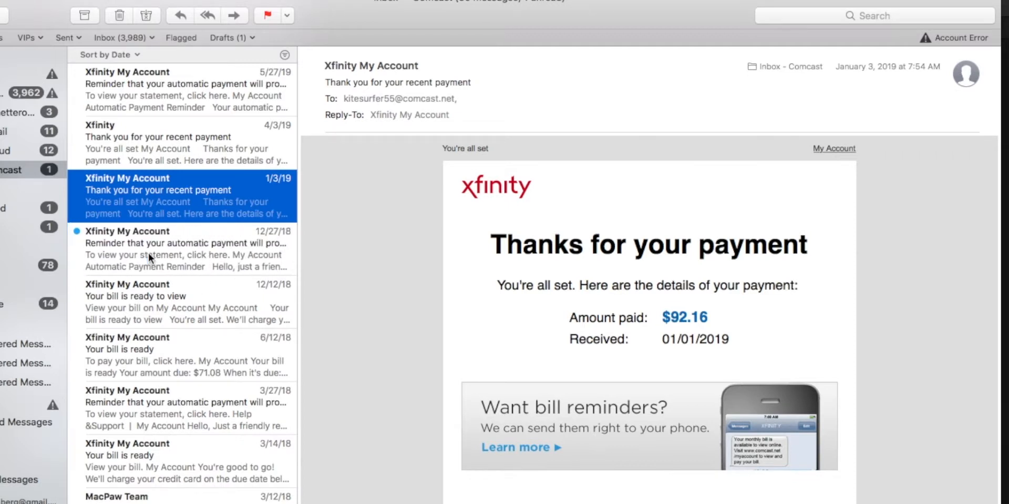
pyautogui.click(187, 250)
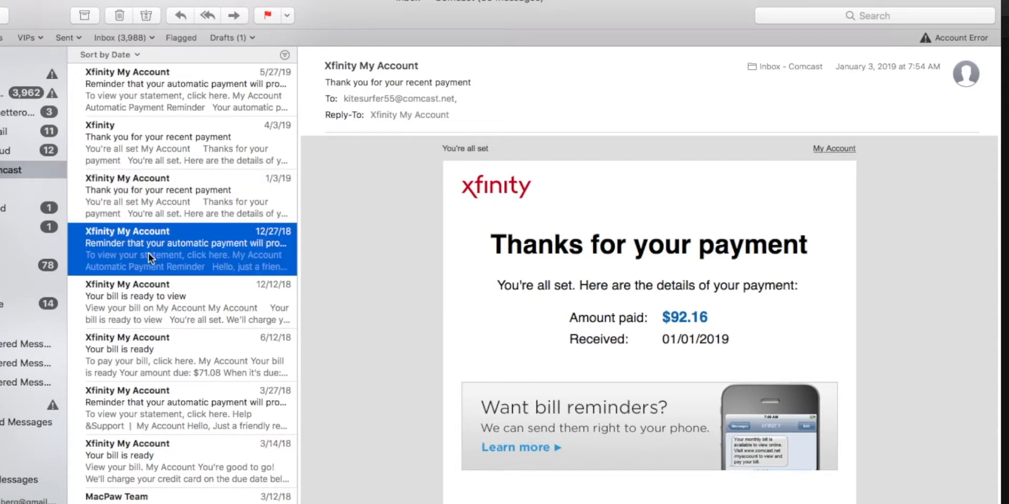
pyautogui.click(182, 303)
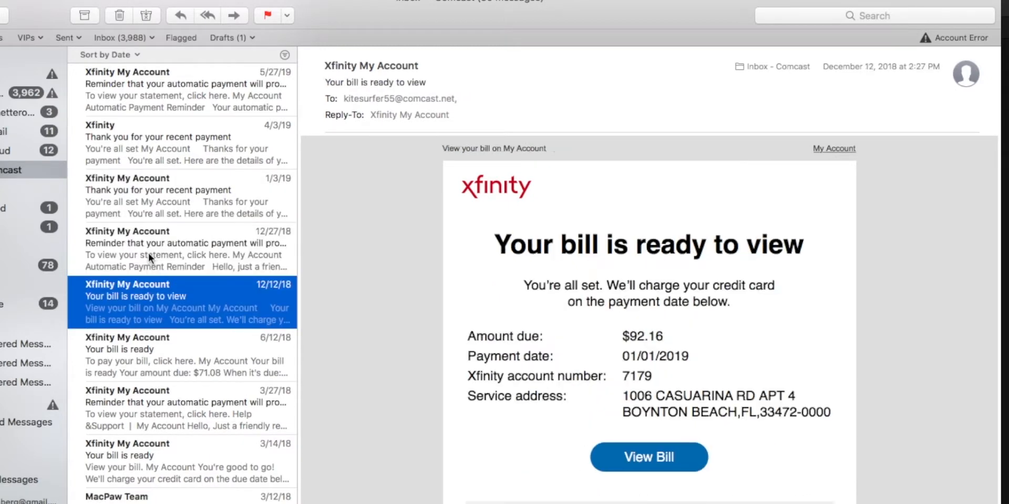
pyautogui.click(180, 249)
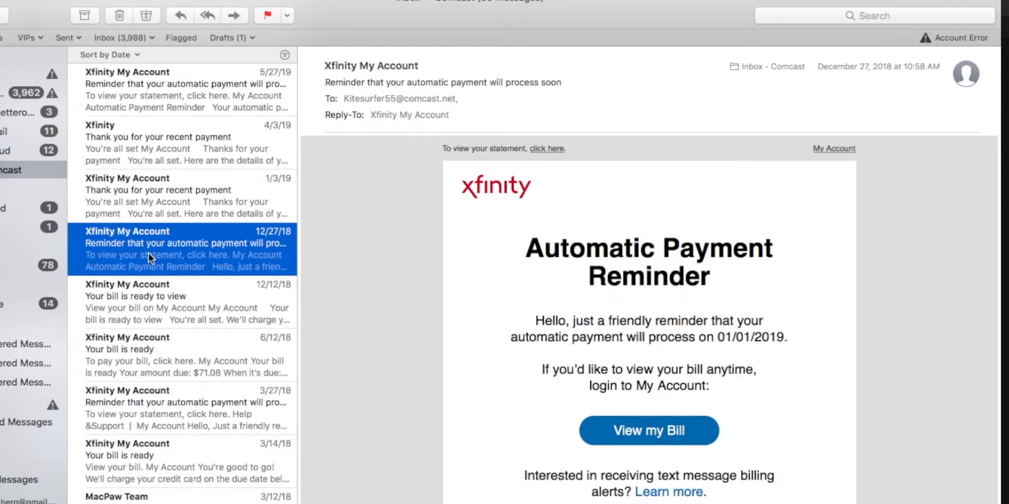
pyautogui.click(157, 190)
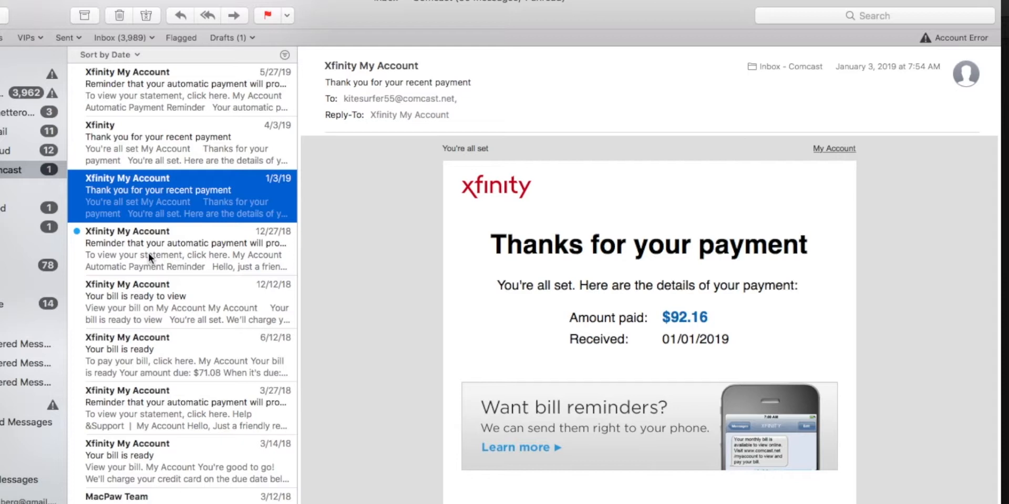
pyautogui.moveTo(126, 205)
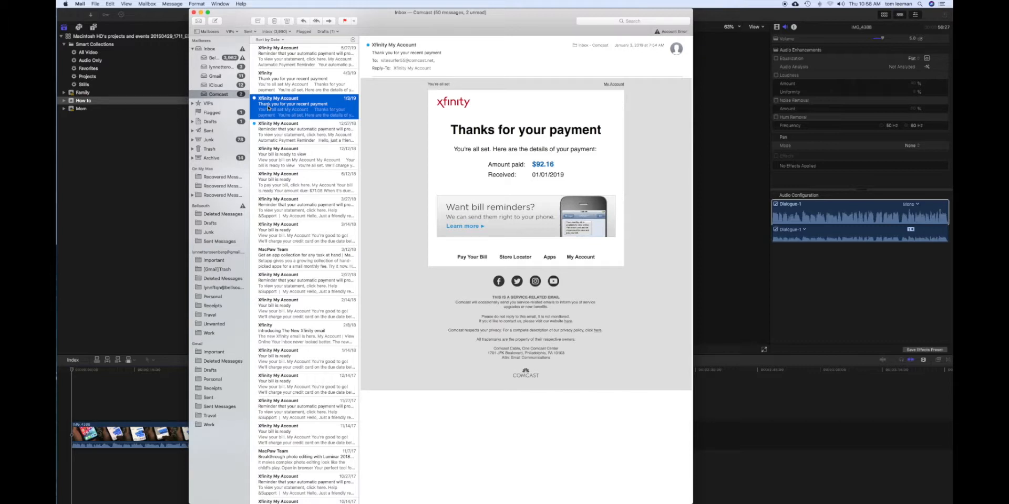
pyautogui.moveTo(421, 170)
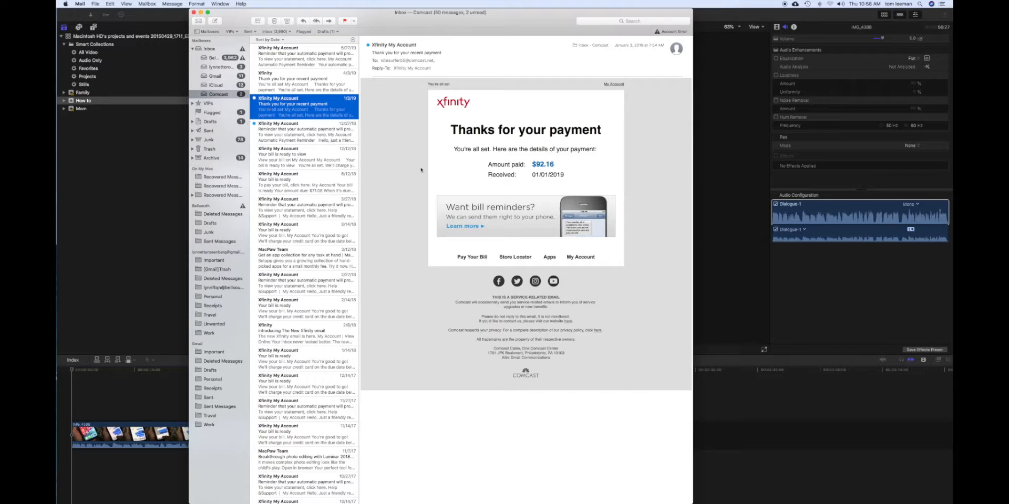